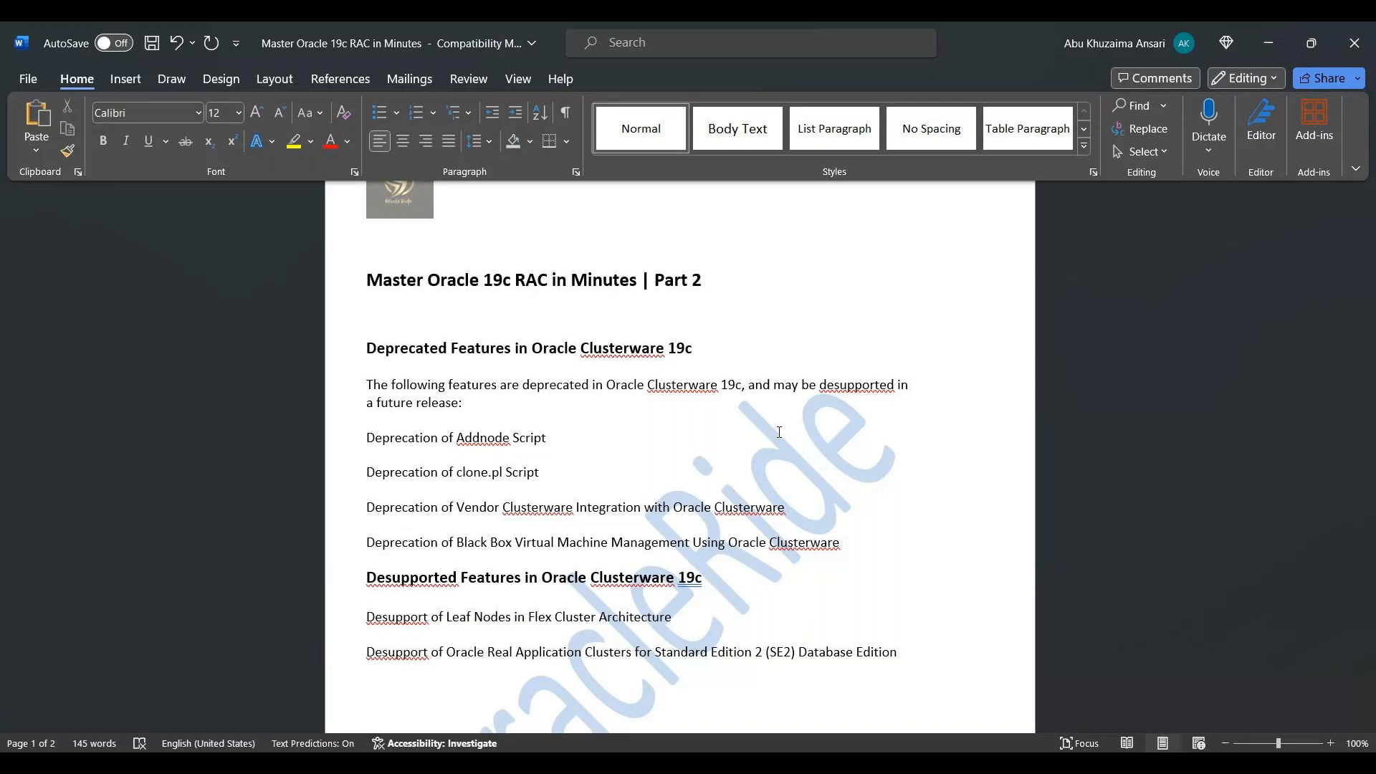
left_click(366, 720)
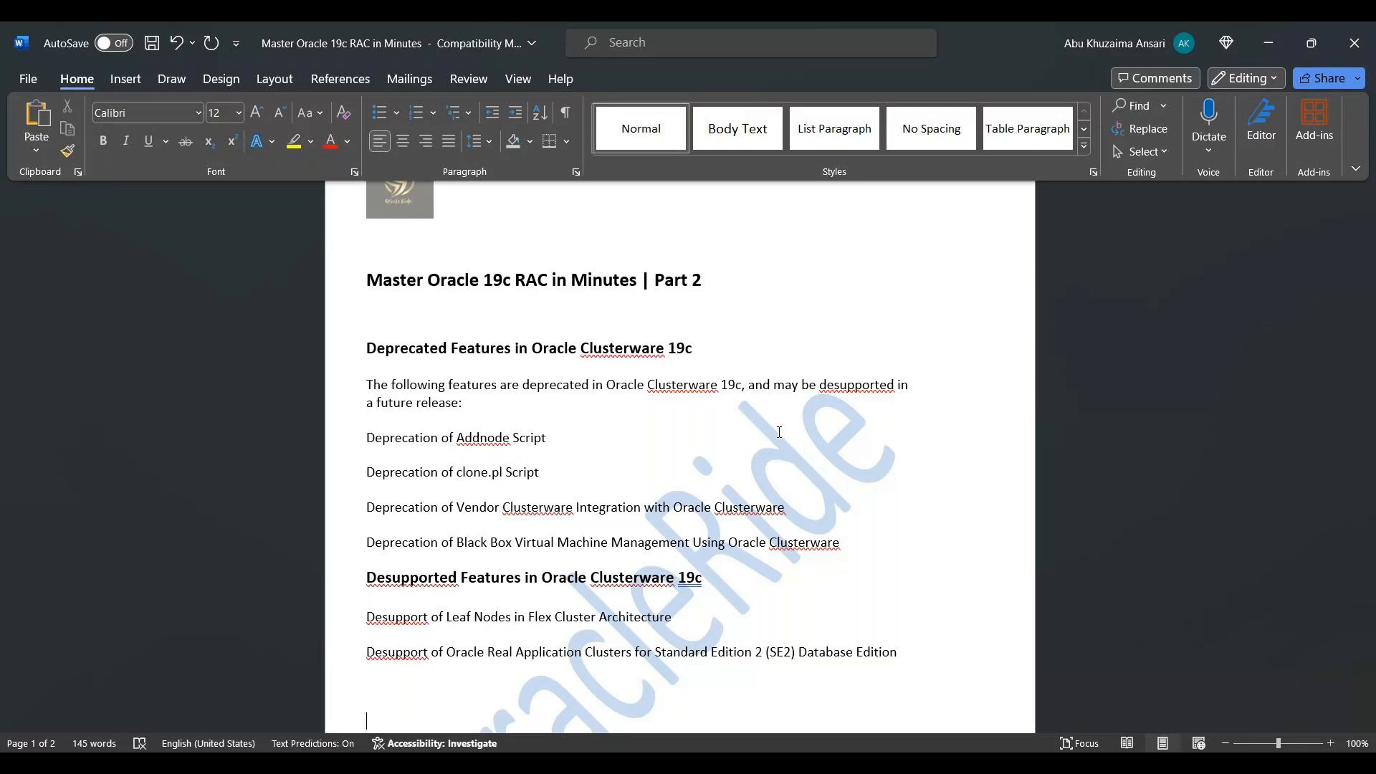